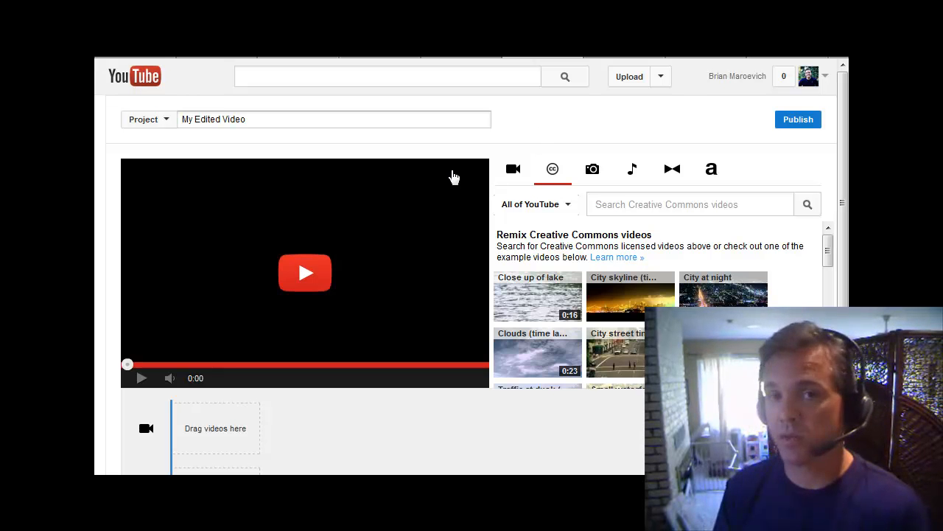
mouse_move(552, 169)
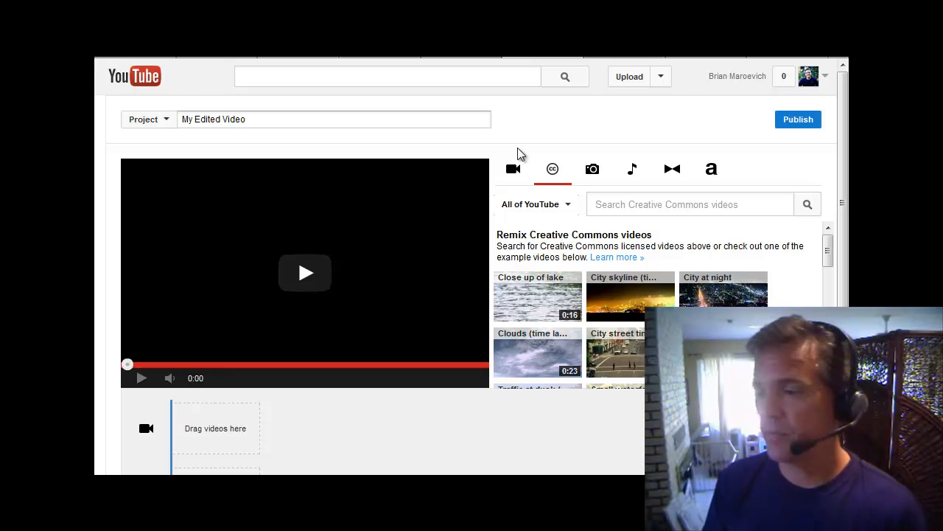
mouse_move(533, 152)
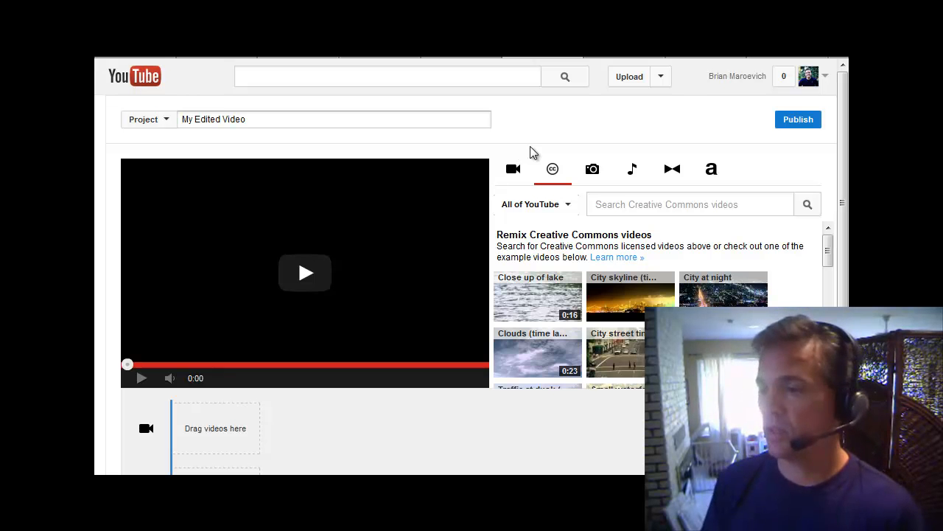
mouse_move(552, 169)
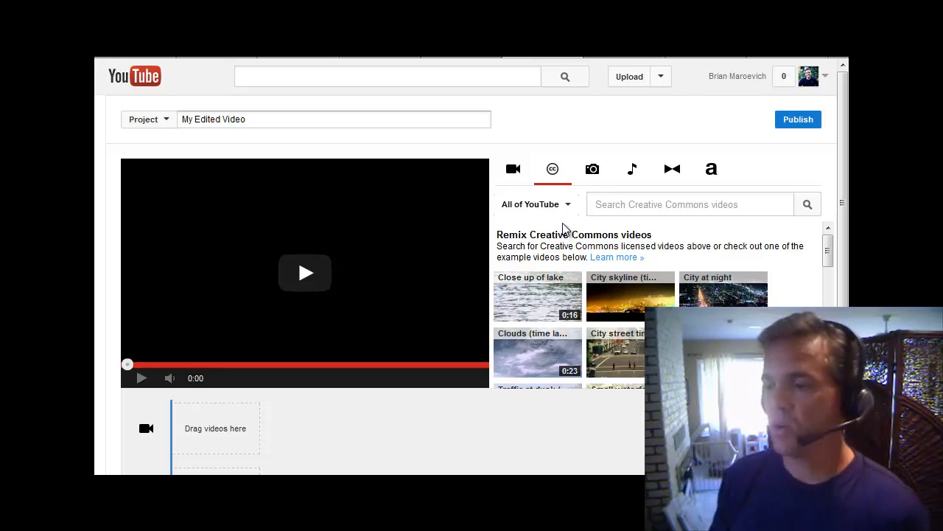
mouse_move(572, 223)
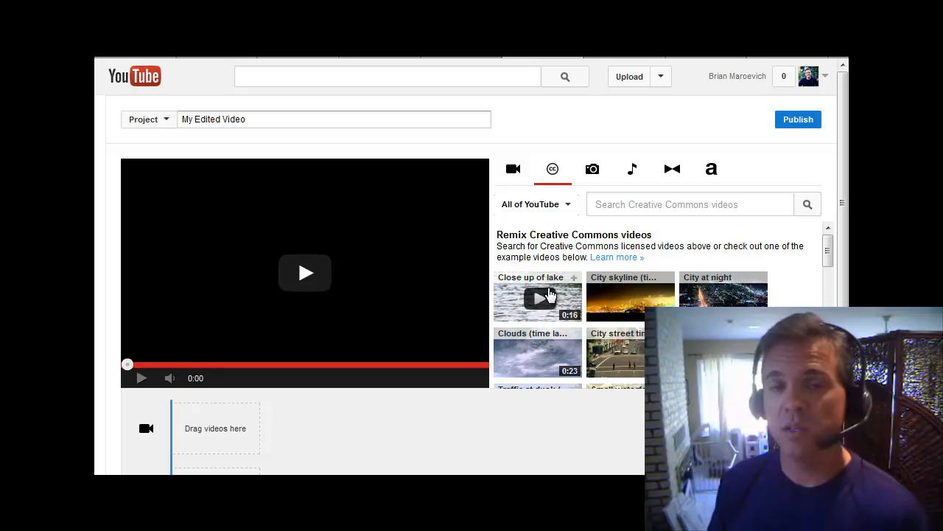
mouse_move(547, 244)
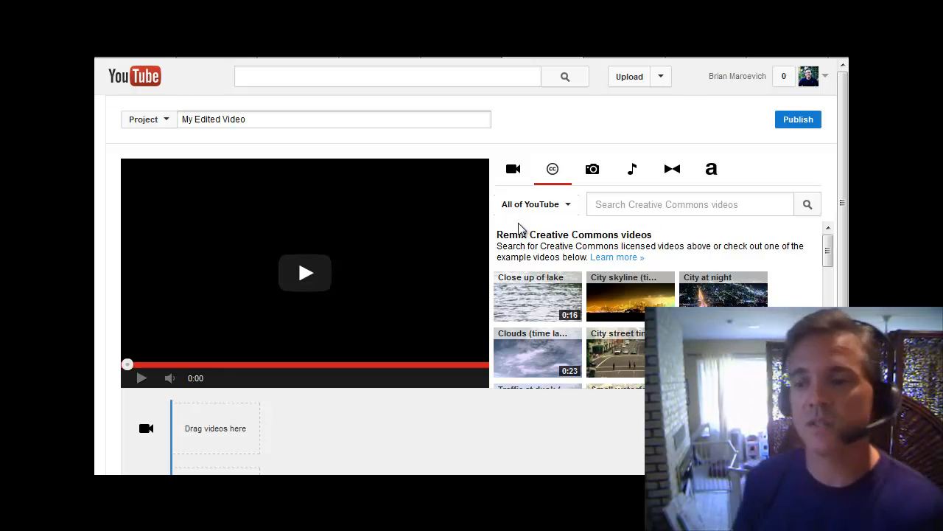
mouse_move(490, 247)
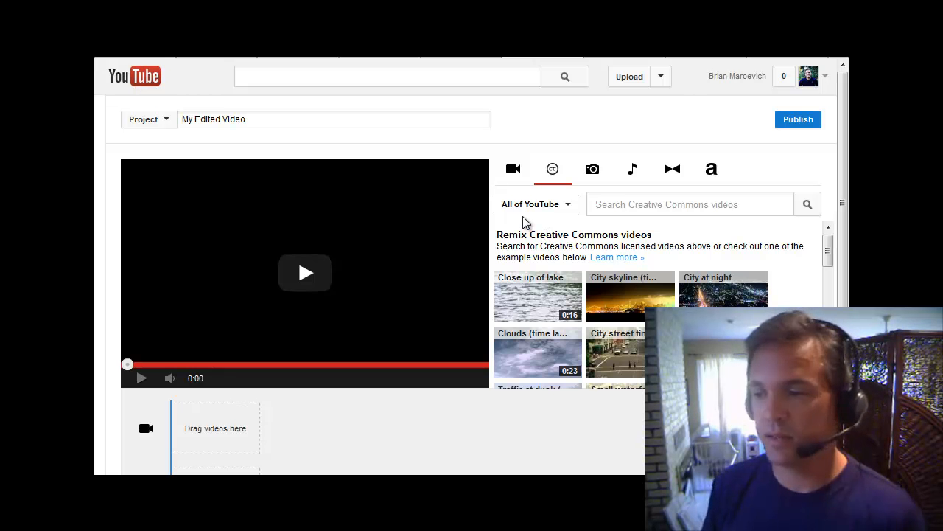
mouse_move(529, 227)
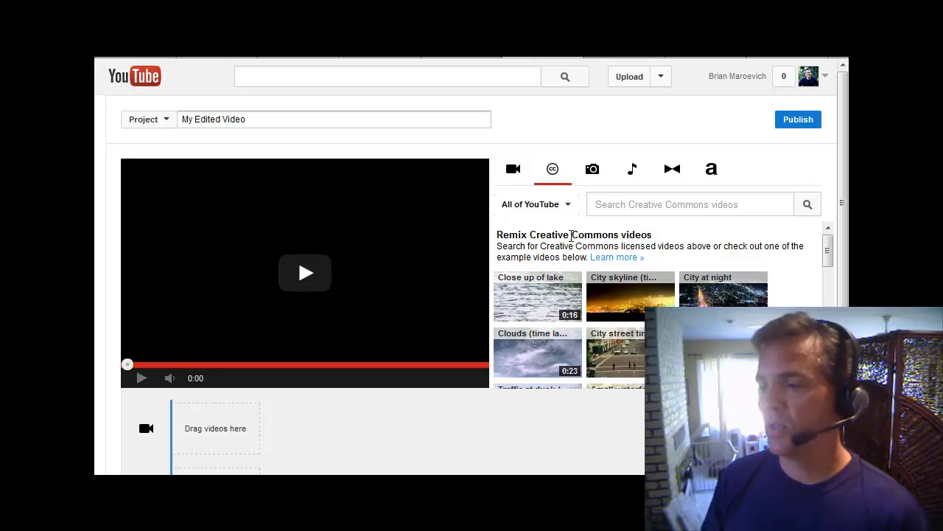
mouse_move(631, 297)
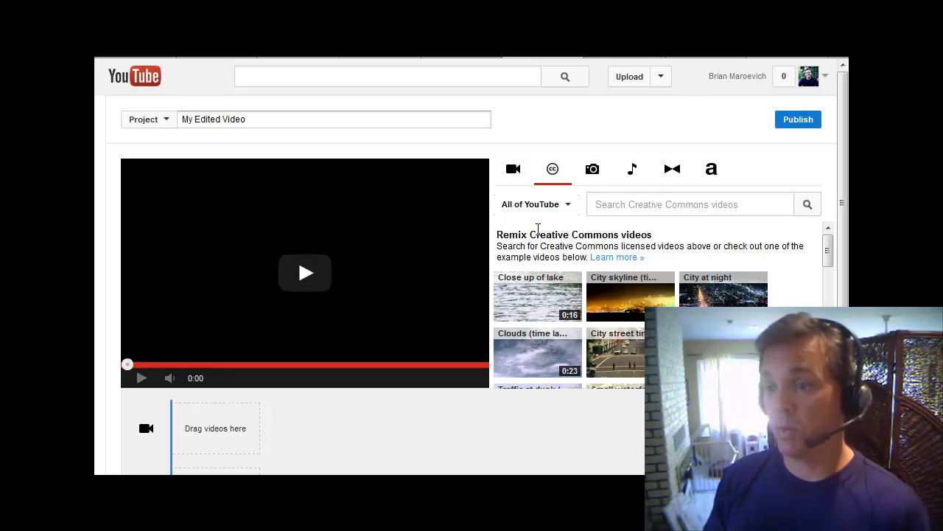
Replace the project name 'My Edited Video' with 'Skyline'.
click(334, 119)
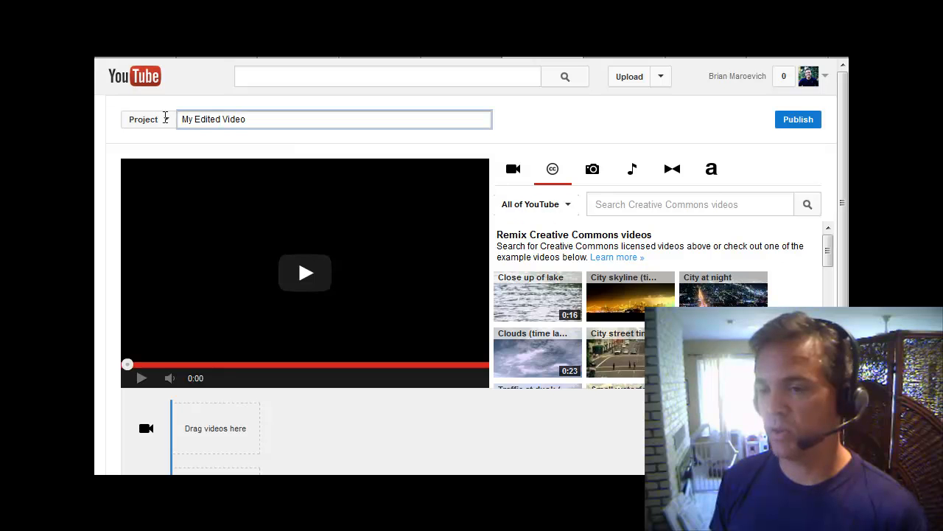
double_click(214, 118)
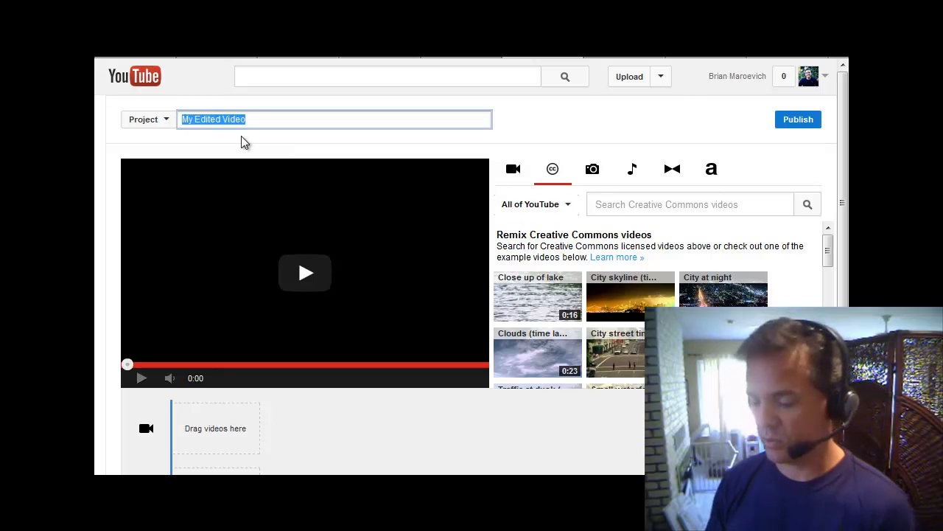
text(Test)
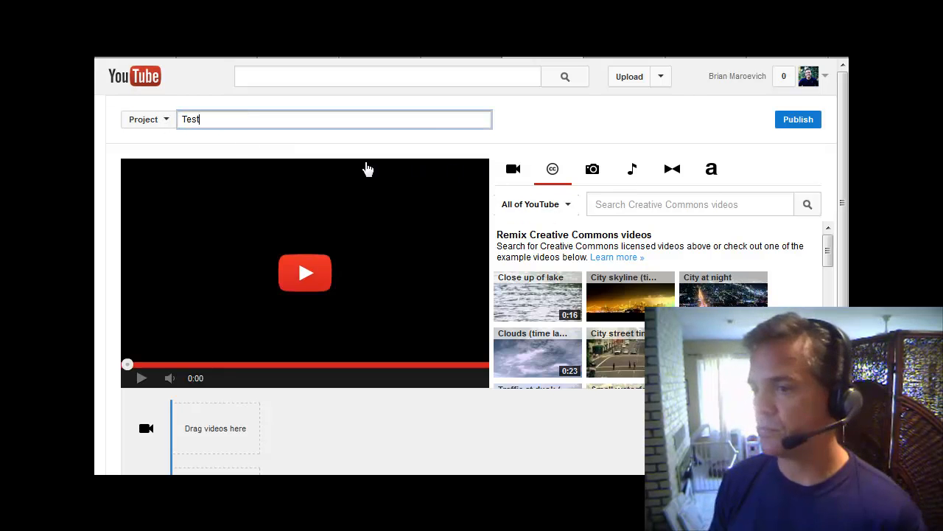
text(Sky)
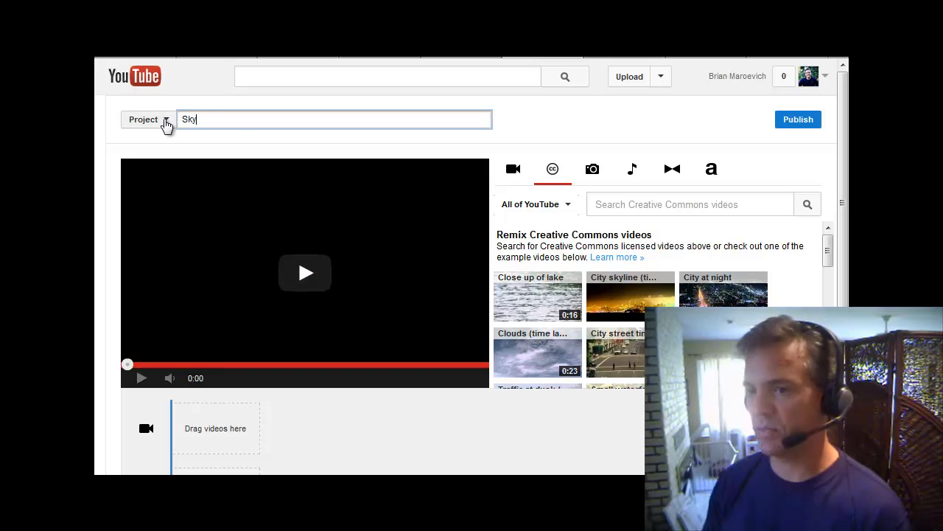
text(line)
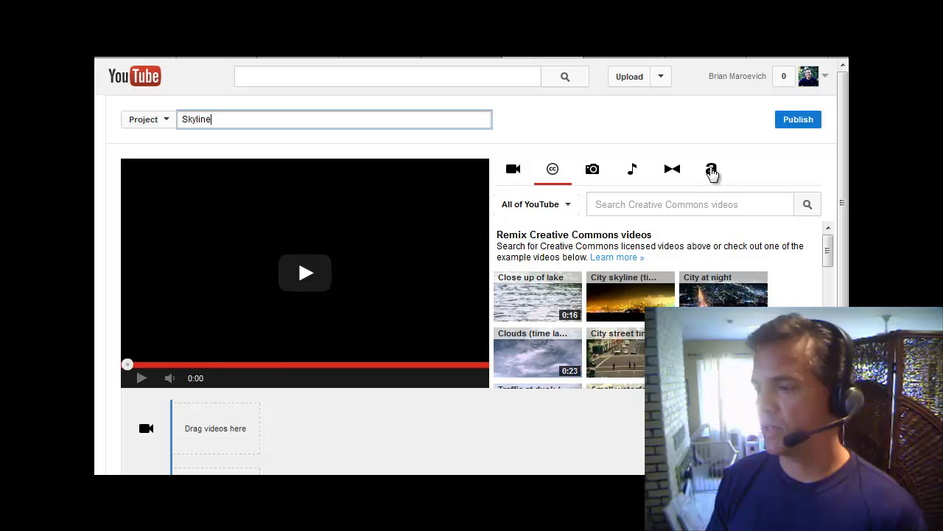
Show the title styles panel listing Centered title, Banner, Centered fade, Slide and Zoom.
click(711, 169)
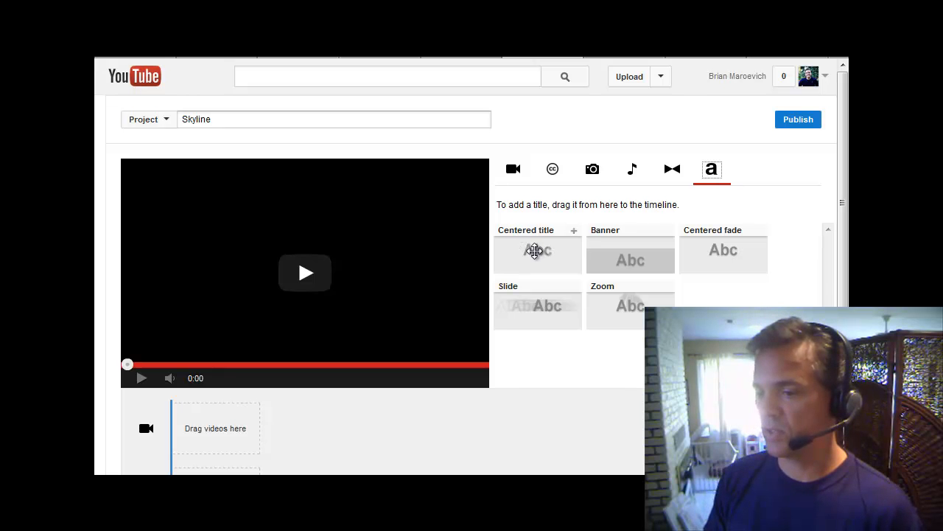
mouse_move(571, 250)
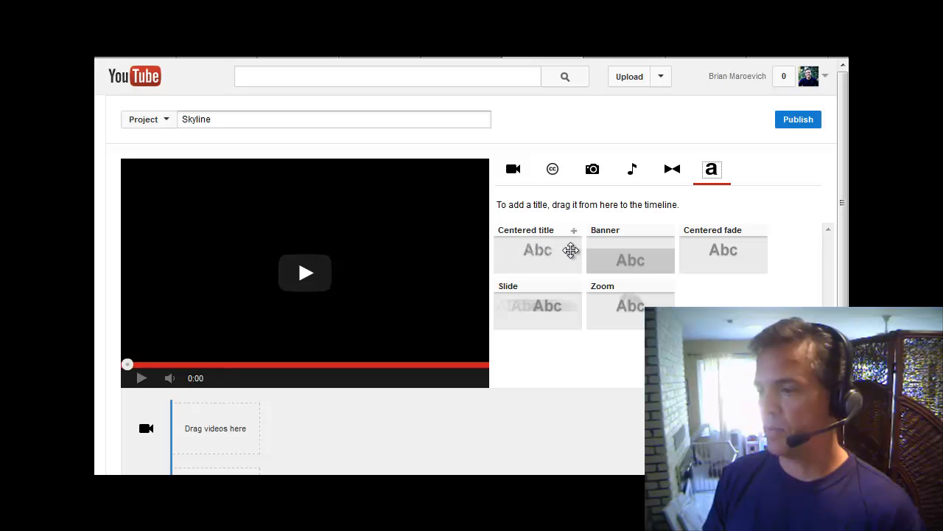
mouse_move(713, 256)
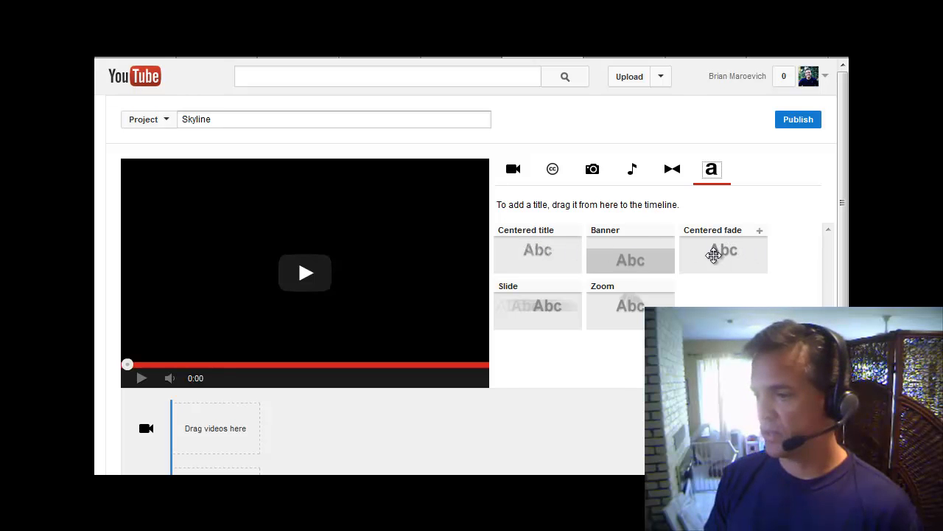
mouse_move(562, 265)
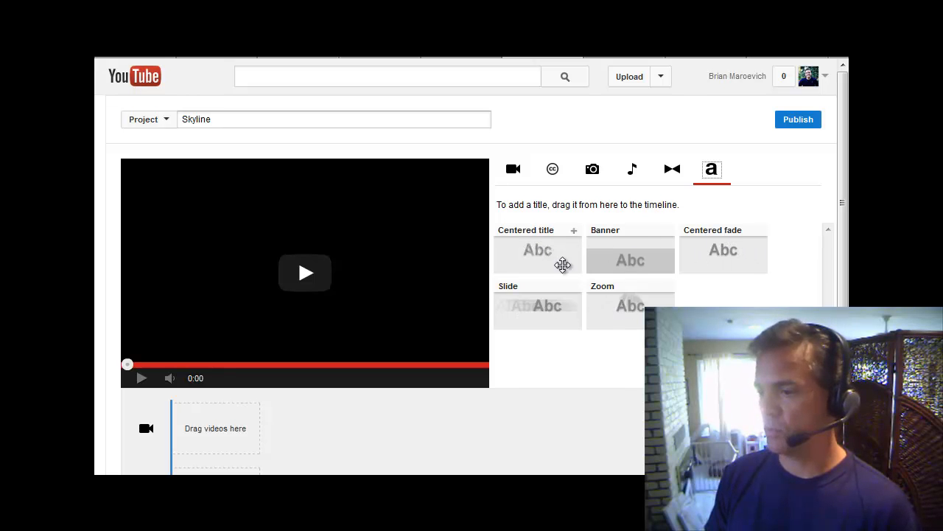
mouse_move(538, 254)
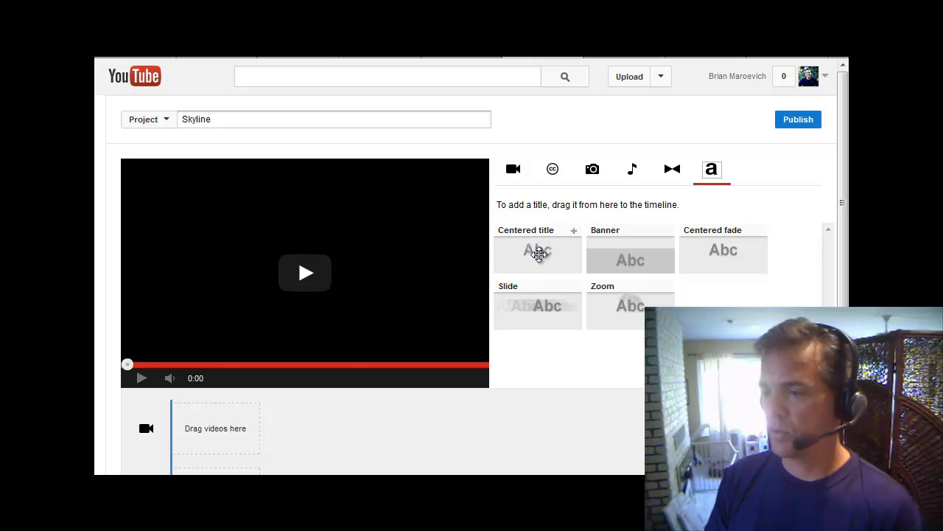
Place a 2-second Centered title at the timeline start reading 'Cool Skyline'.
drag(538, 253, 214, 428)
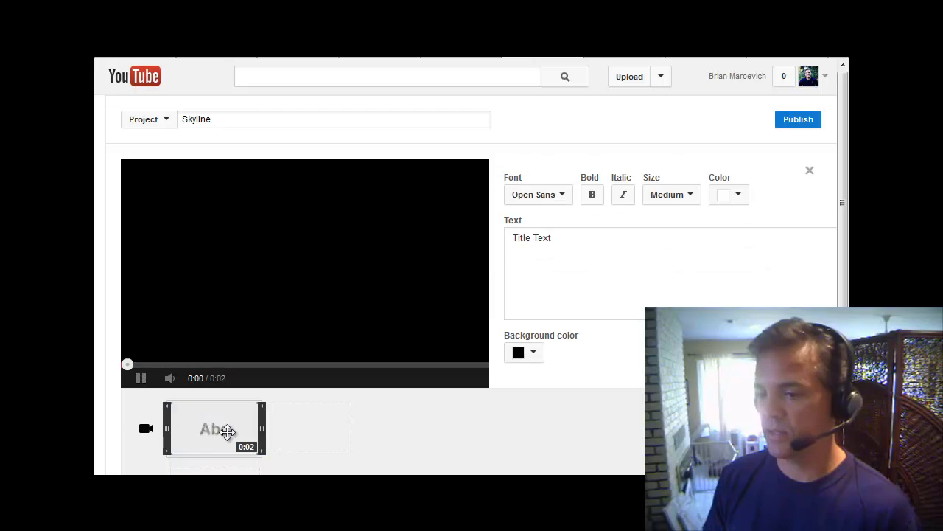
click(141, 378)
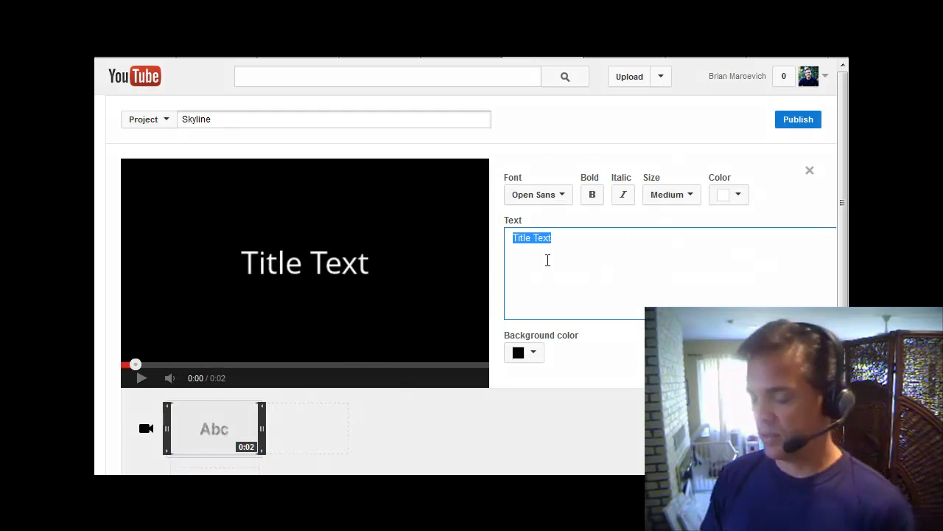
text(Cool)
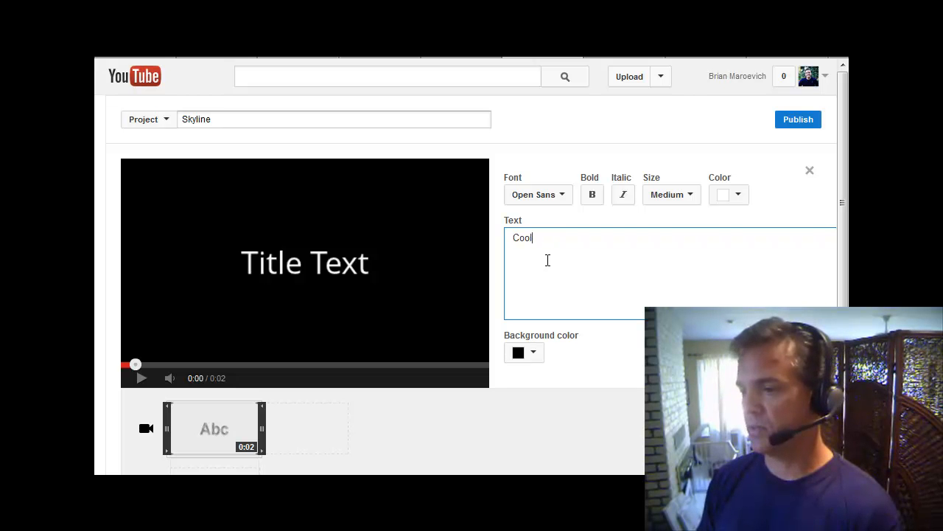
text(Sky)
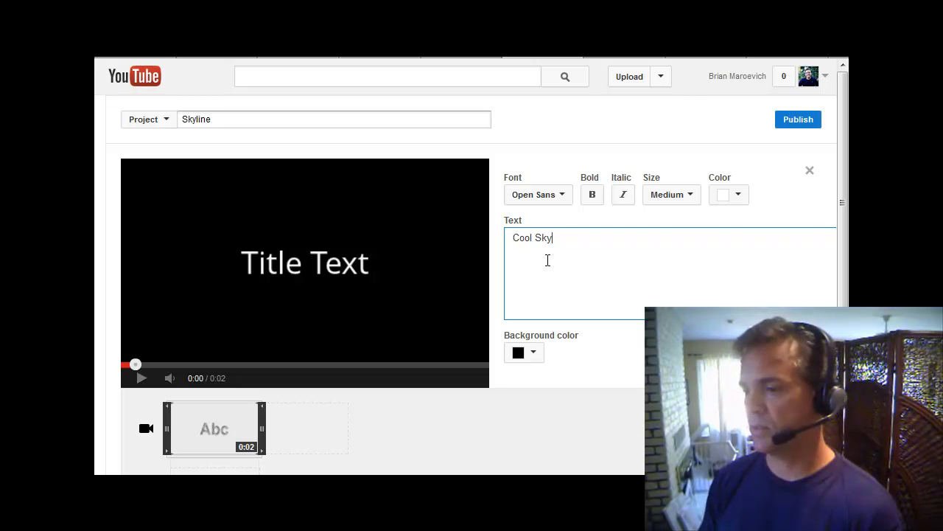
text(line)
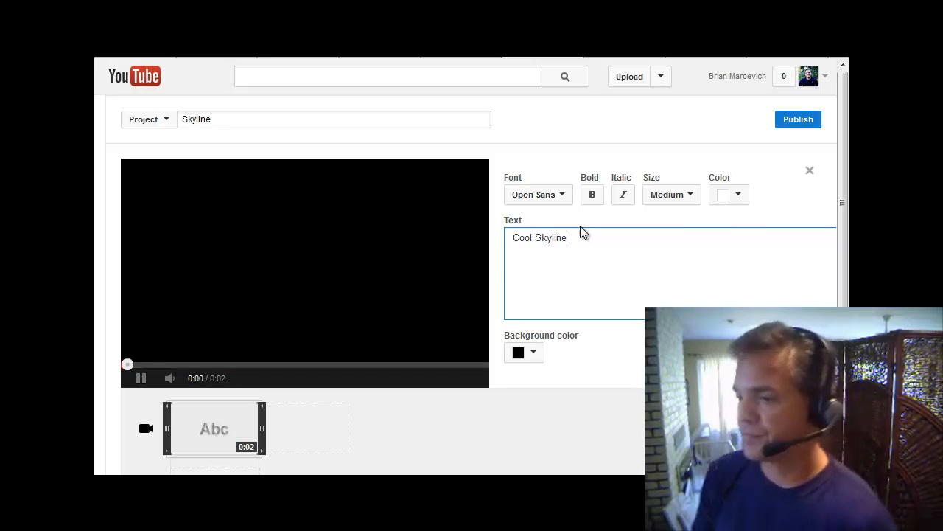
click(592, 194)
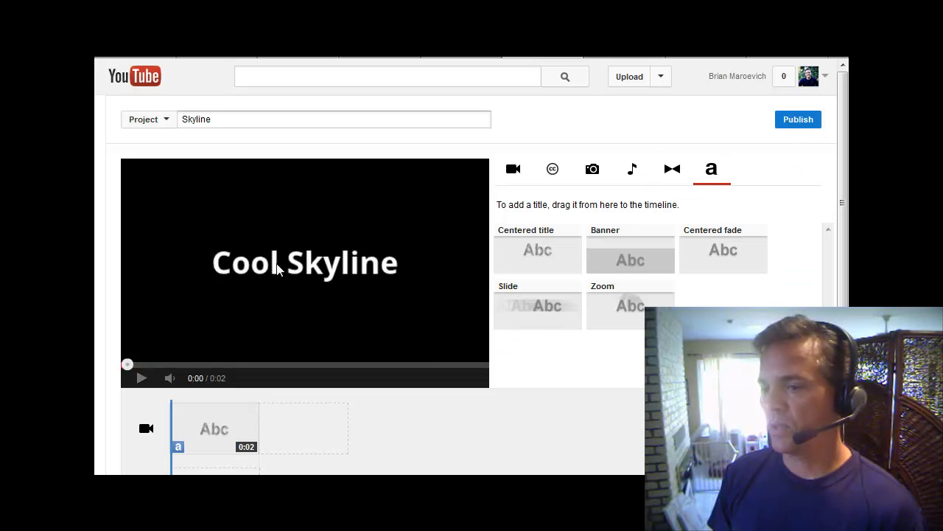
mouse_move(335, 275)
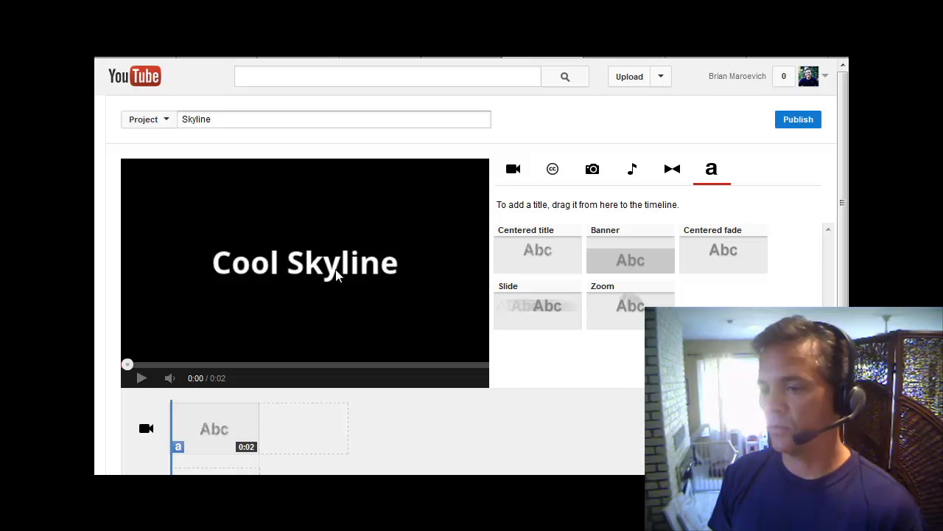
mouse_move(594, 235)
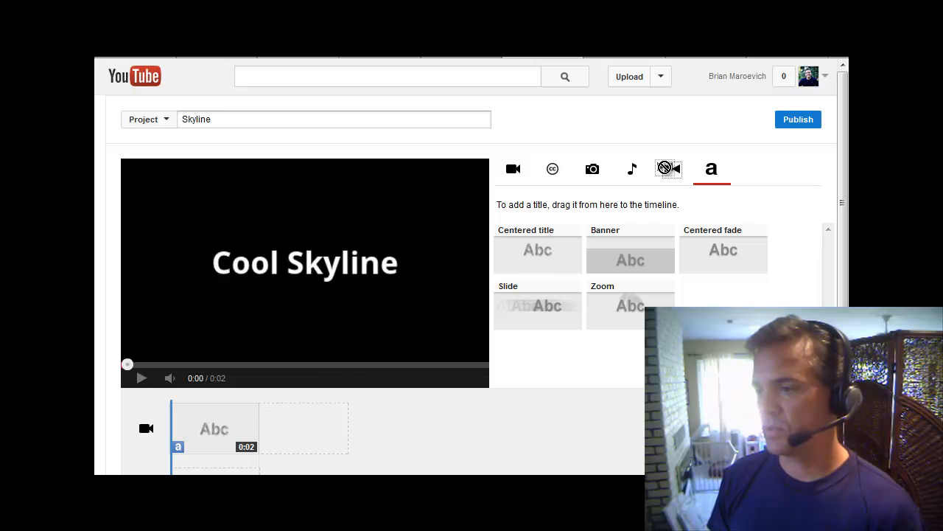
Drag a Crossfade transition from Transitions onto the timeline after the Cool Skyline title.
click(668, 169)
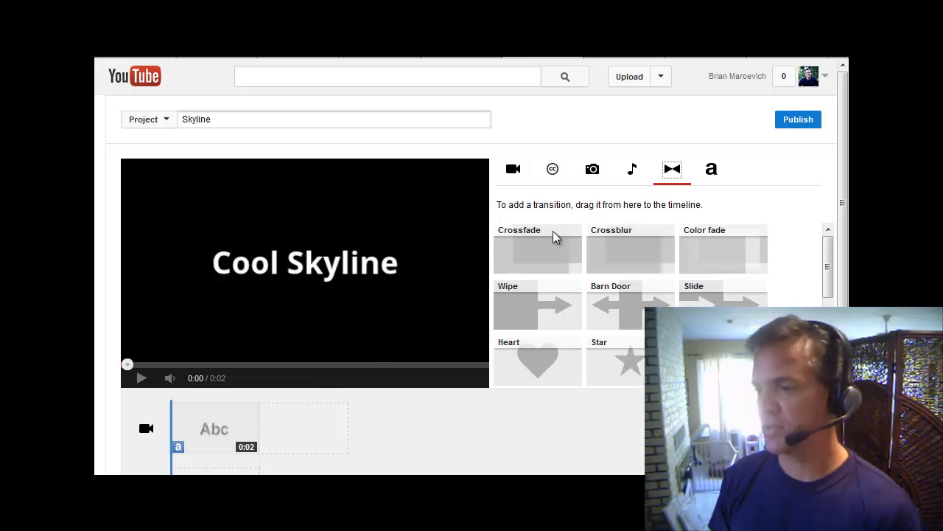
mouse_move(547, 244)
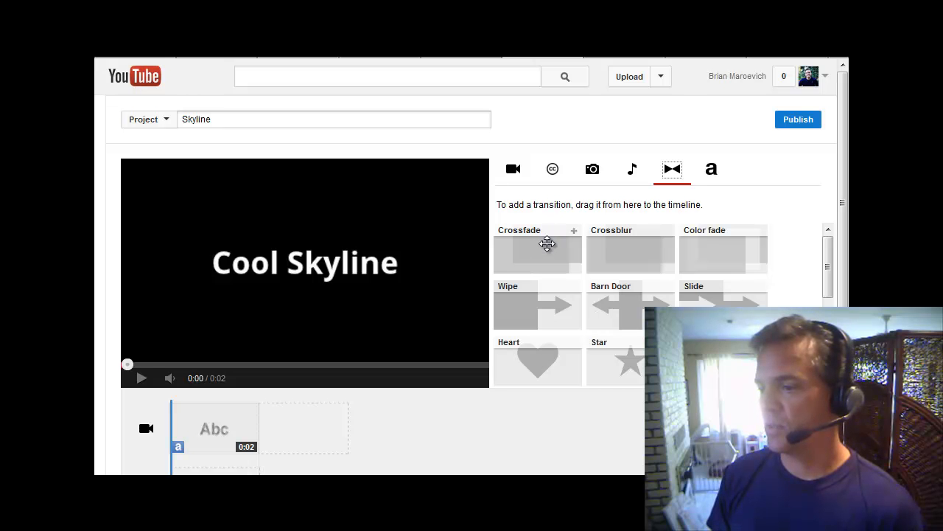
drag(548, 244, 302, 420)
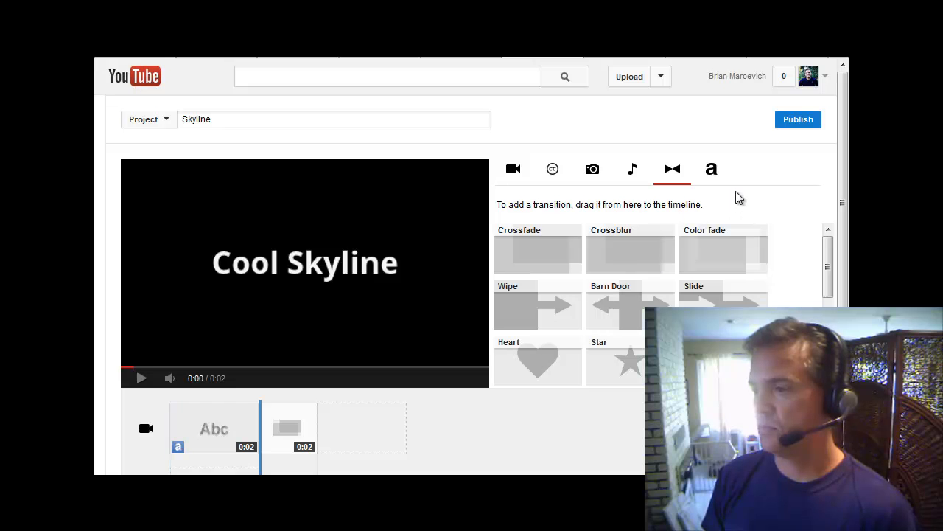
mouse_move(553, 170)
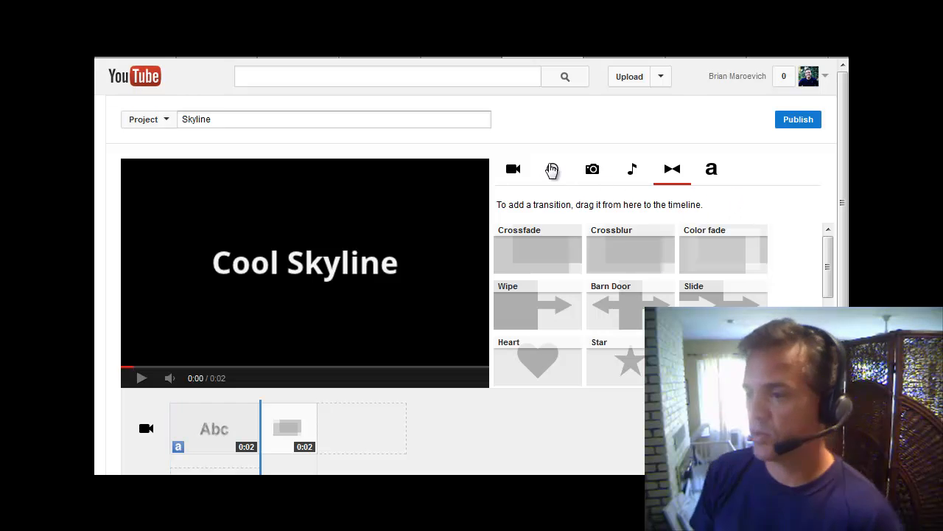
Drop the 20-second Creative Commons City skyline clip after the crossfade.
click(552, 169)
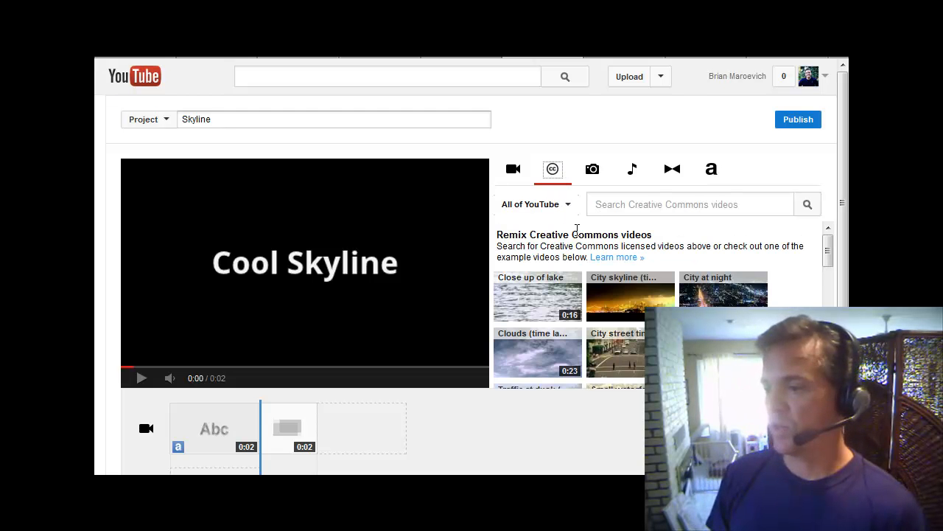
mouse_move(630, 297)
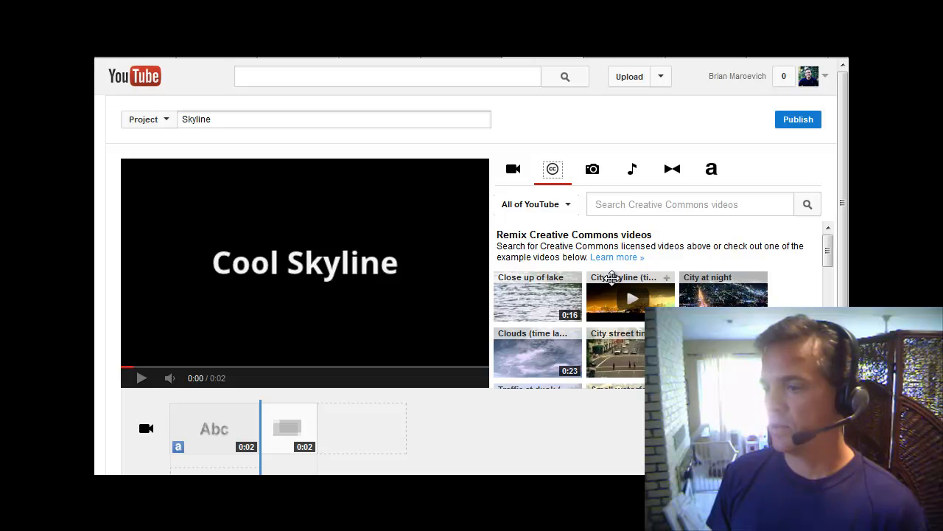
drag(630, 295, 380, 420)
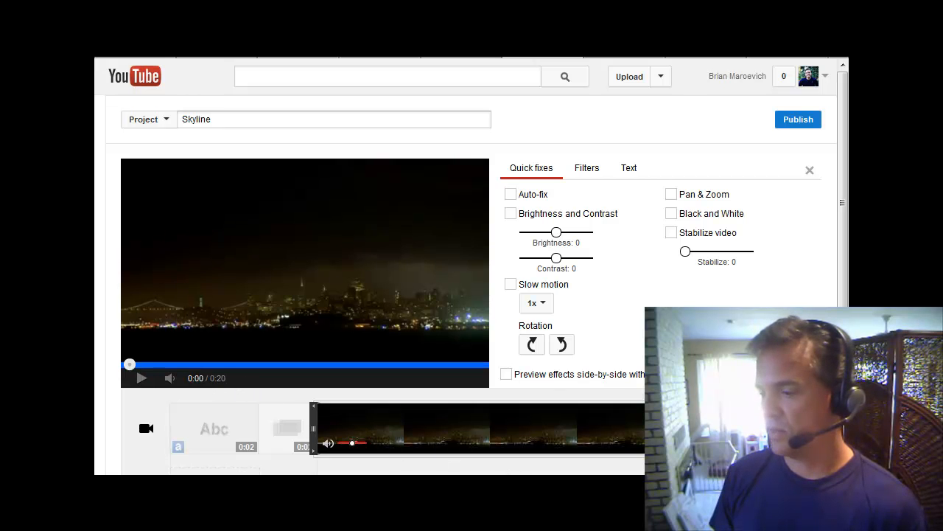
Drag the skyline clip's left trim handle so the project runs 0:16.
scroll(down, 3)
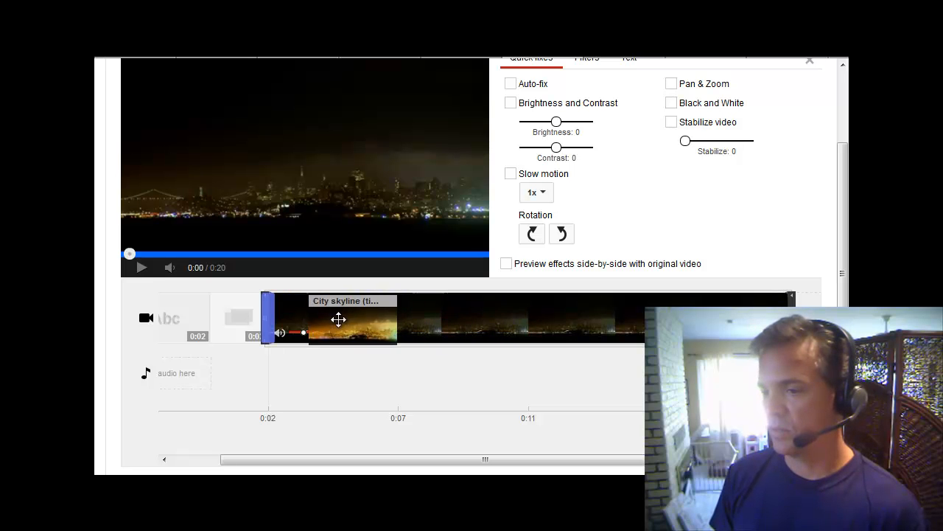
click(553, 59)
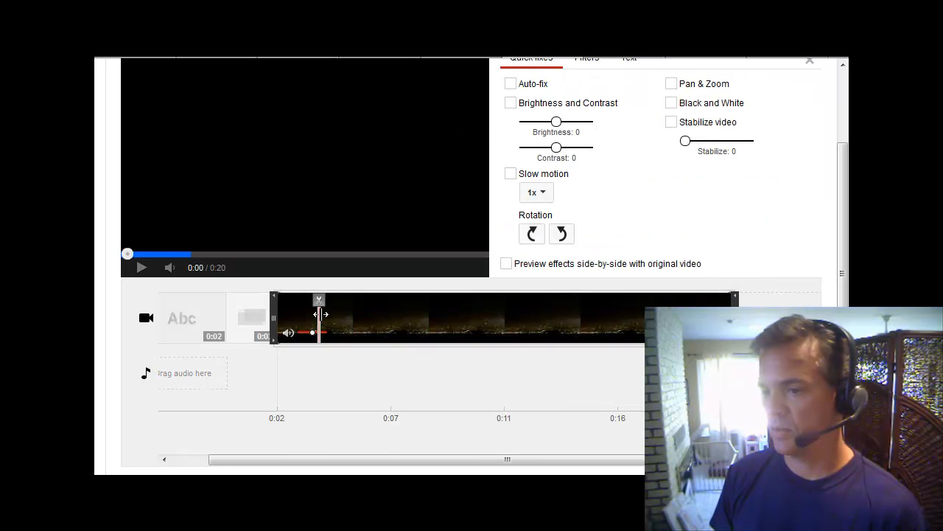
drag(318, 299, 345, 299)
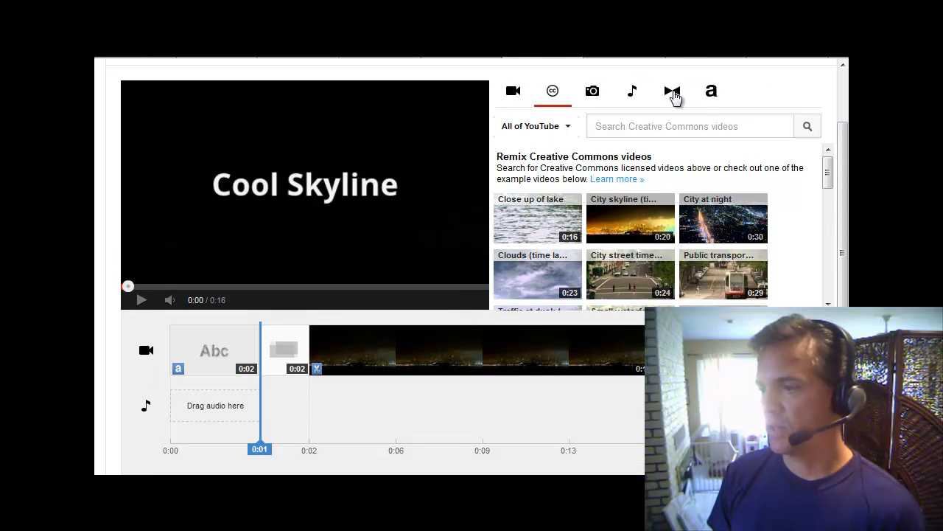
Place a Crossblur transition after the 16-second skyline clip.
click(672, 90)
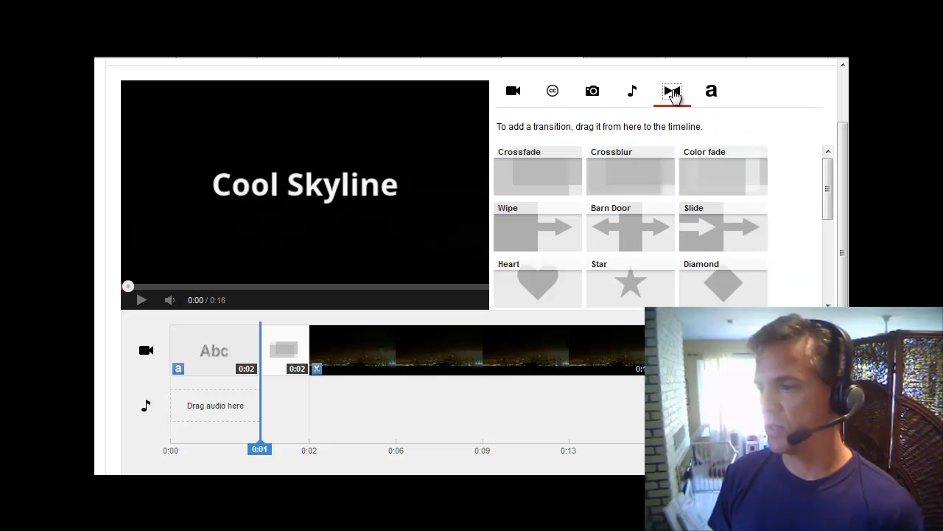
mouse_move(628, 171)
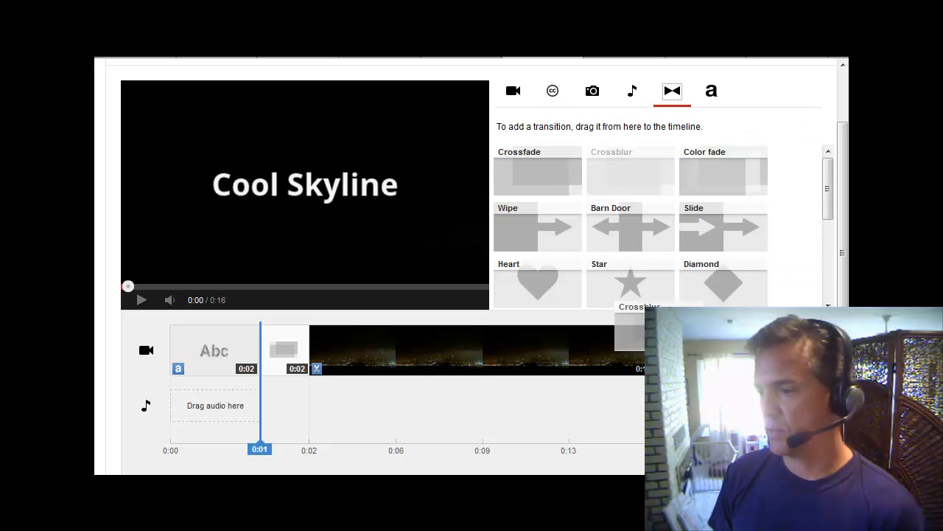
click(141, 299)
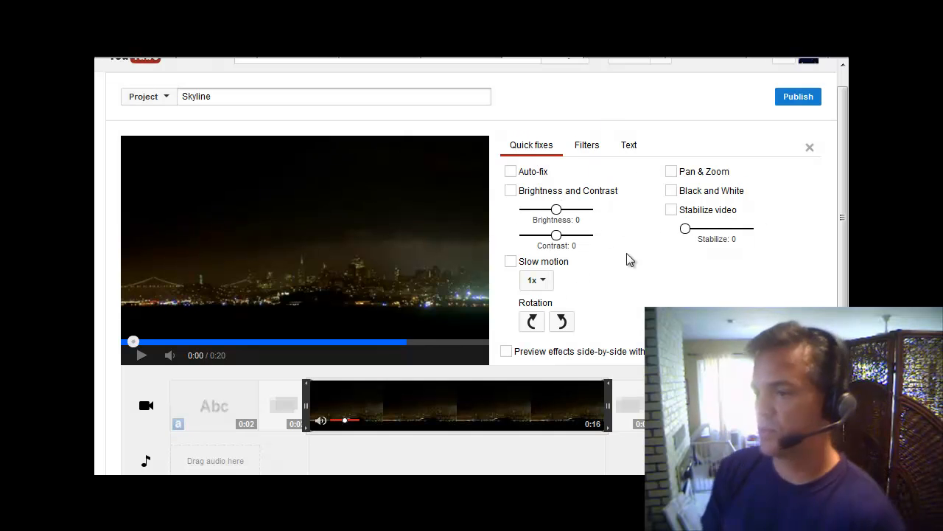
mouse_move(592, 234)
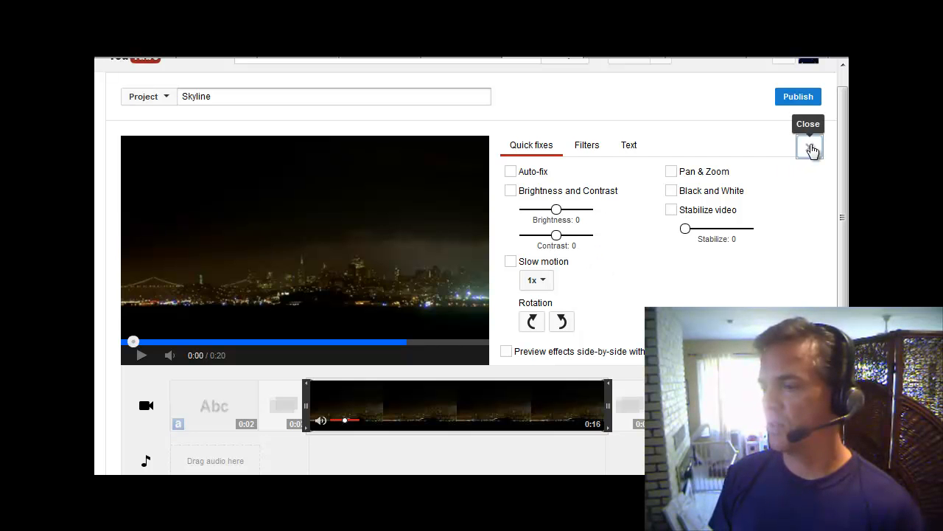
Close the skyline clip's Quick fixes panel and show the title styles again.
click(810, 146)
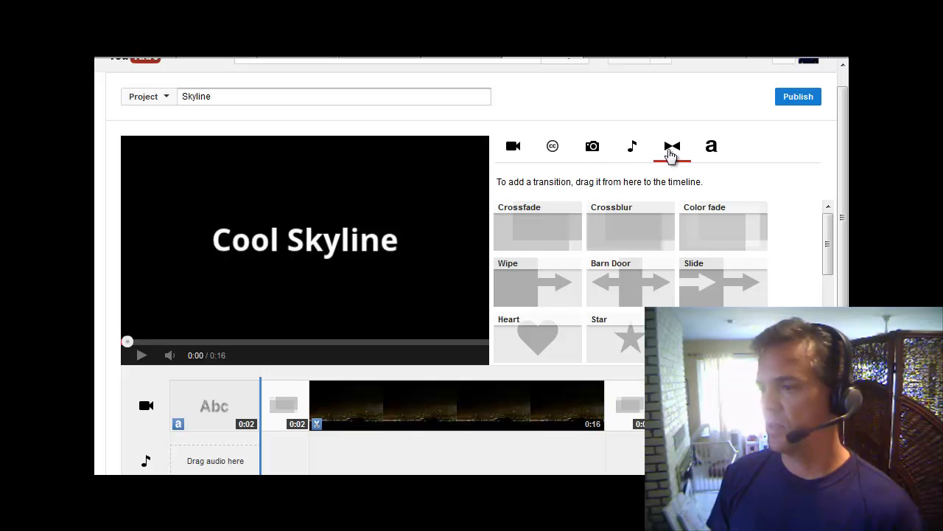
click(712, 146)
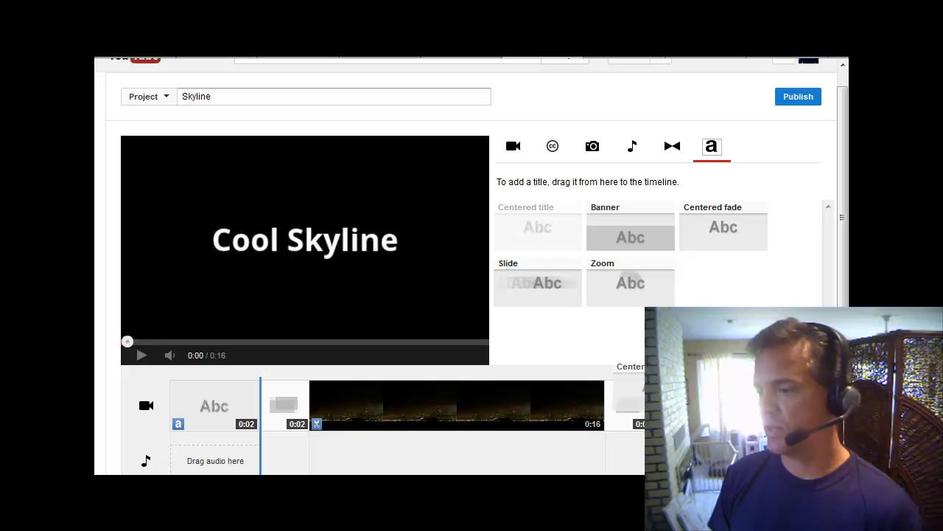
Make the ending title read 'The End' in bold, then select the Cool Skyline title.
click(214, 406)
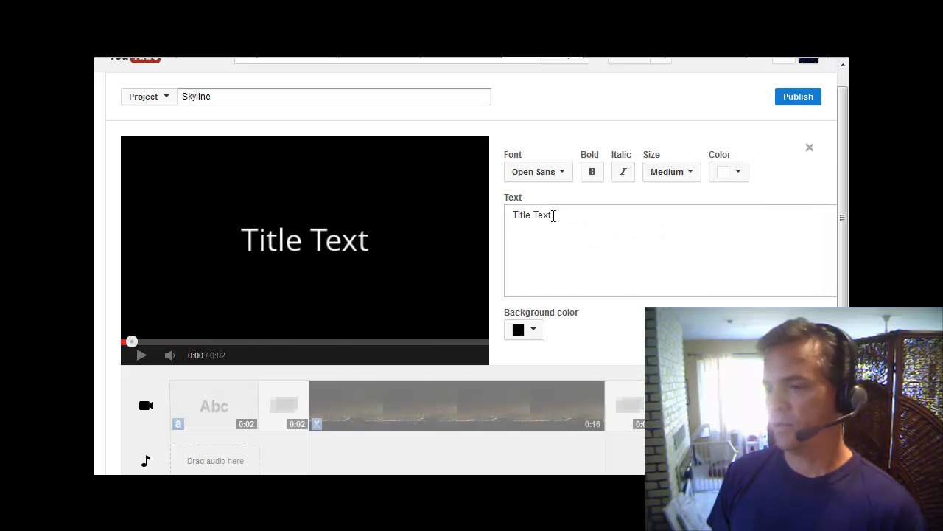
text(The End)
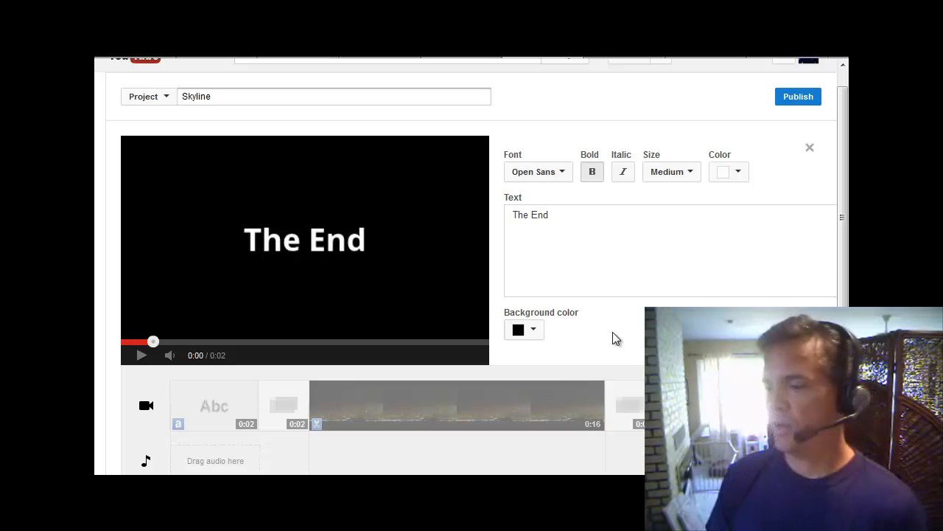
click(457, 405)
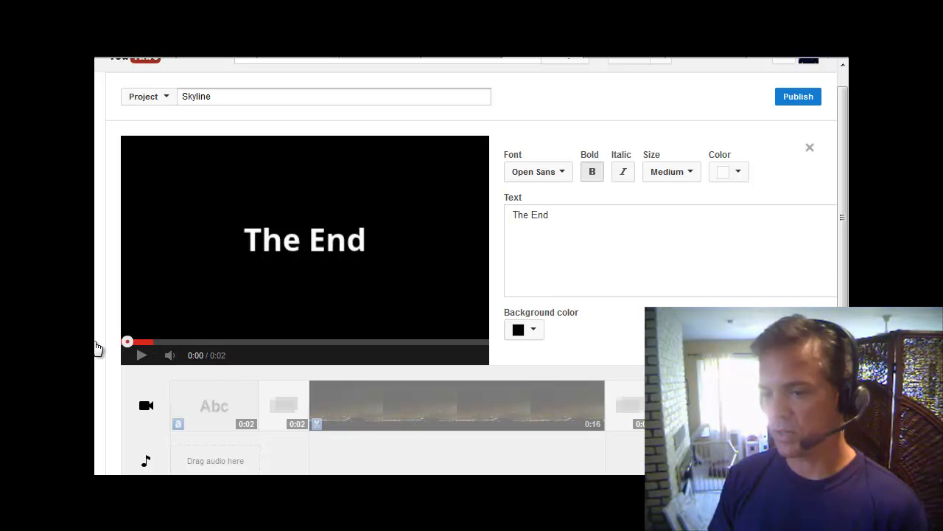
click(142, 354)
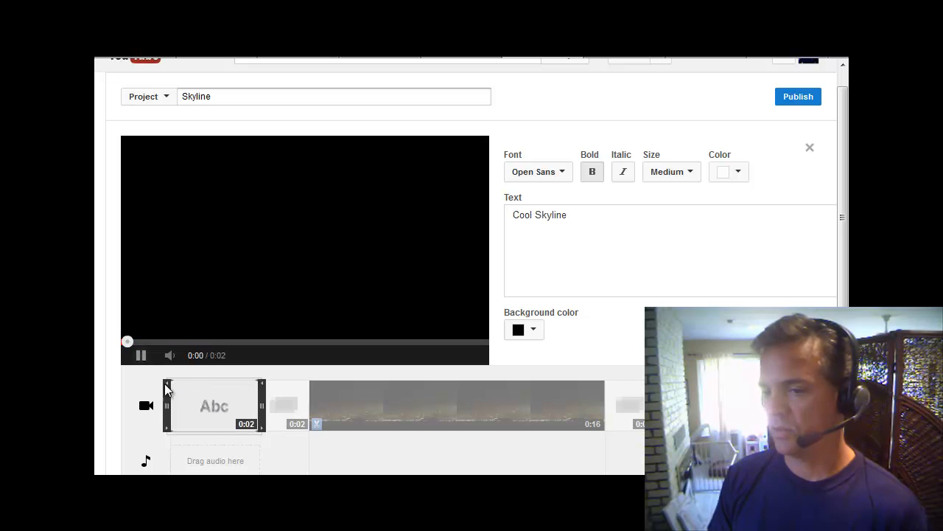
Play the Skyline preview through to its 0:16 end on 'The End'.
click(141, 355)
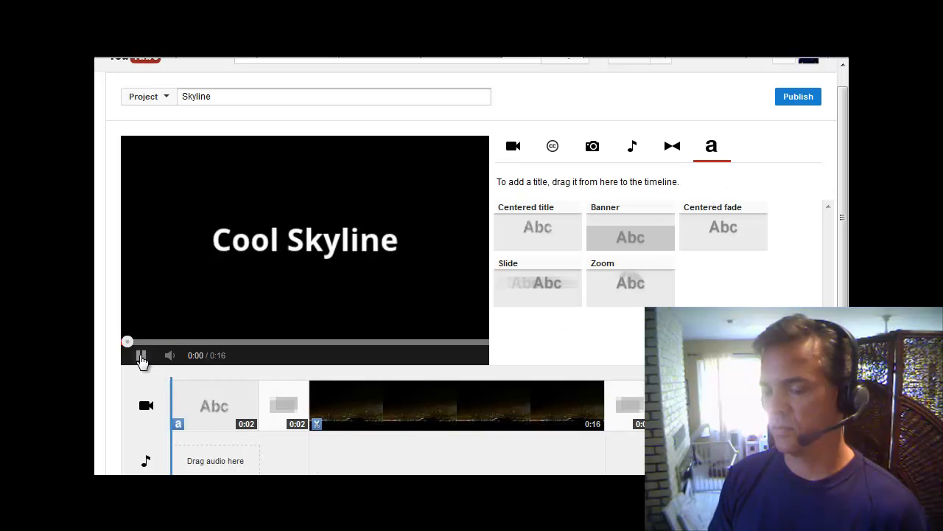
click(141, 355)
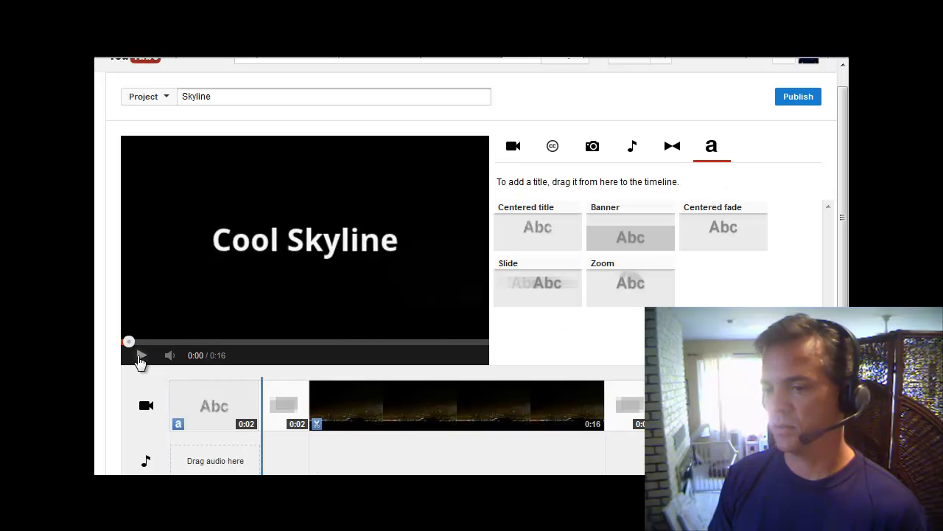
click(140, 354)
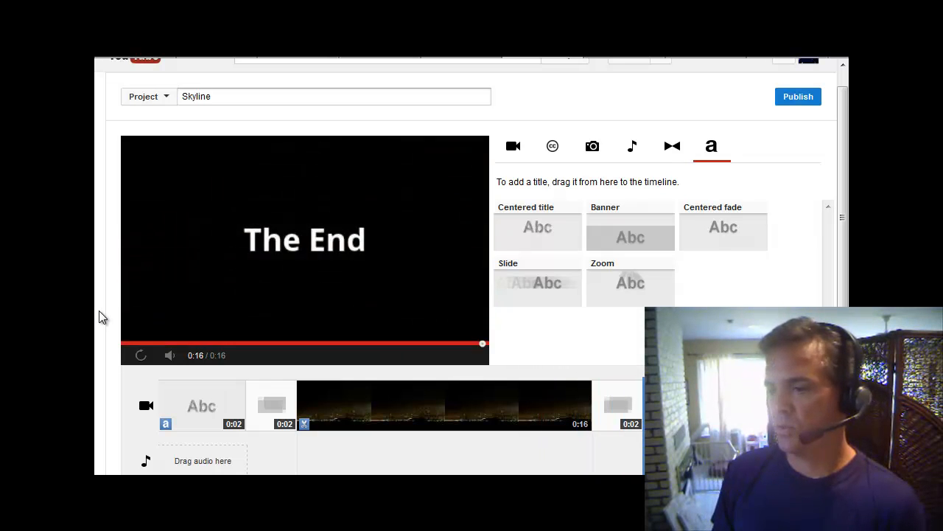
mouse_move(633, 151)
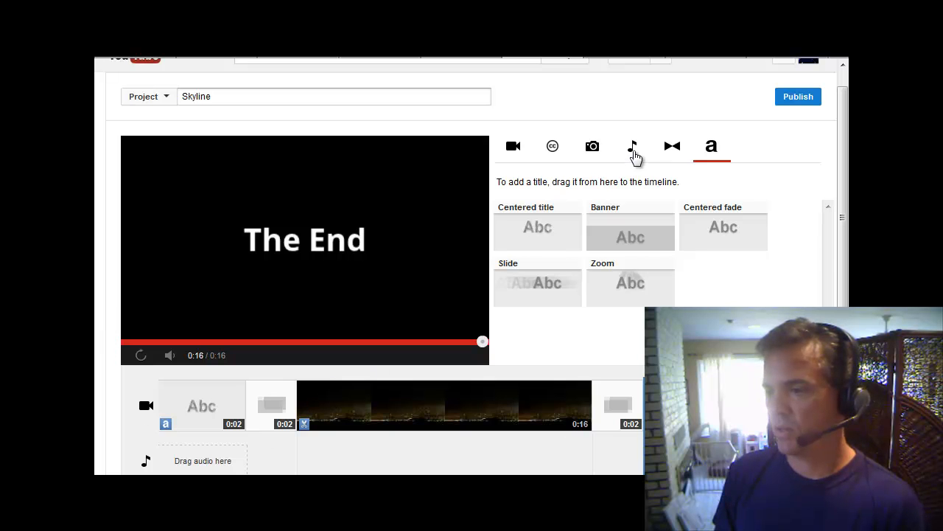
Open the audio track library listing songs like Drizzle to Downpour and Walking the Dog.
click(632, 146)
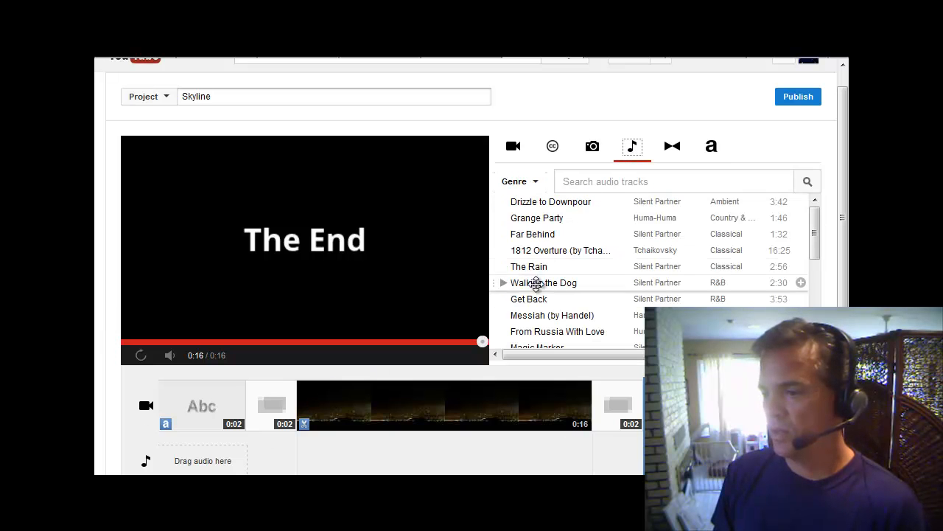
mouse_move(511, 315)
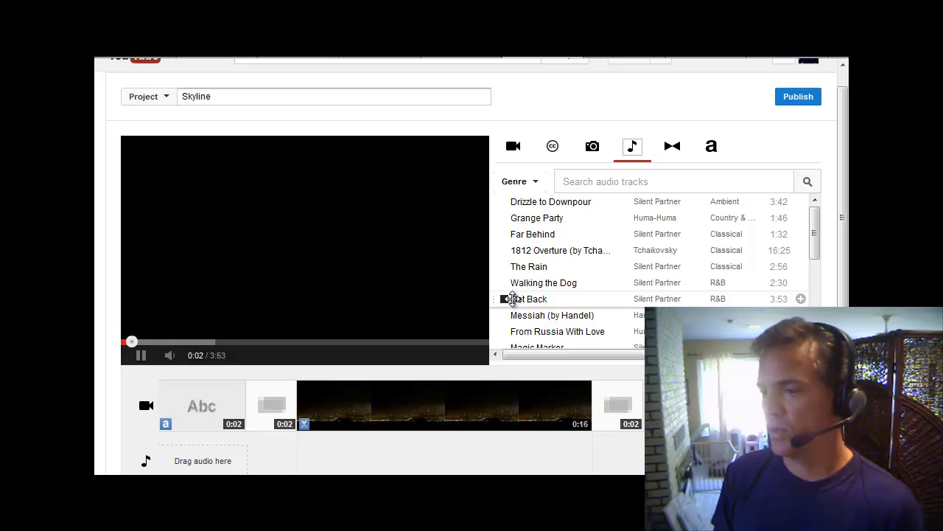
mouse_move(524, 299)
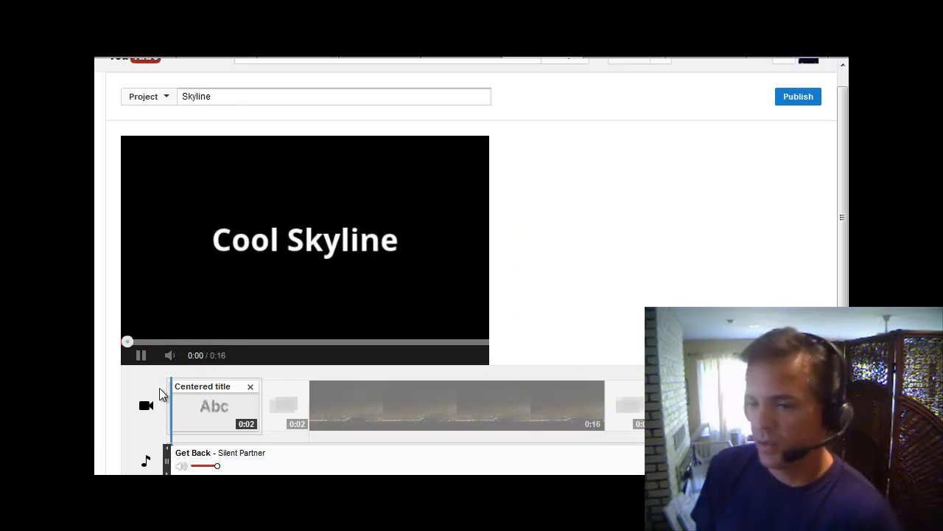
Return to the project start and play the Skyline preview with Get Back through to The End.
click(141, 355)
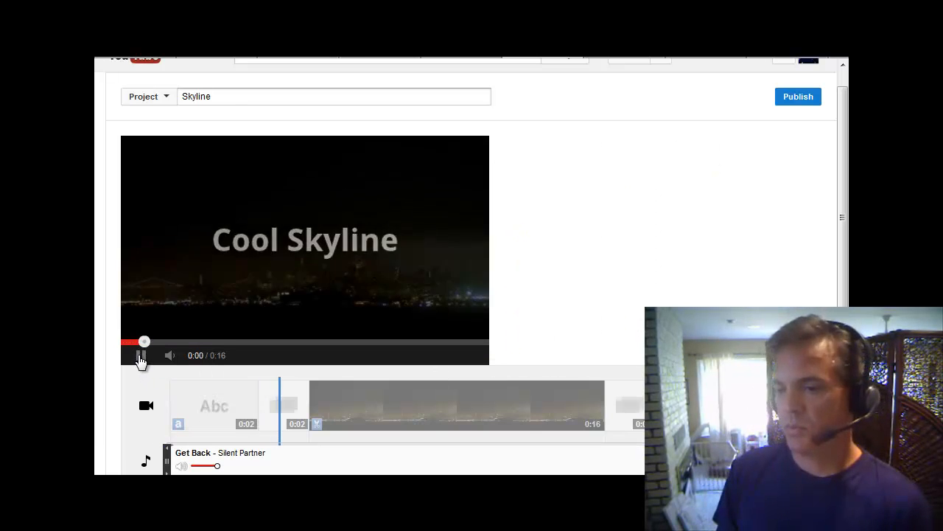
click(140, 355)
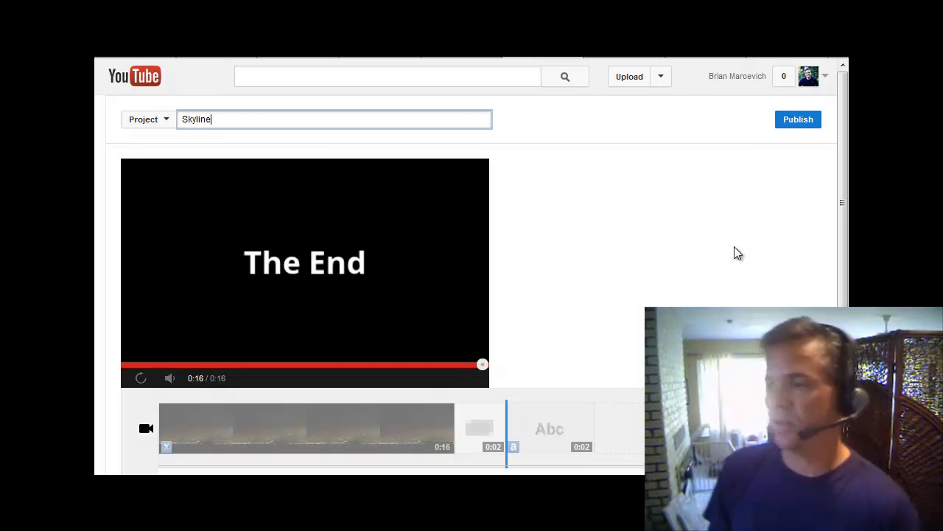
mouse_move(733, 247)
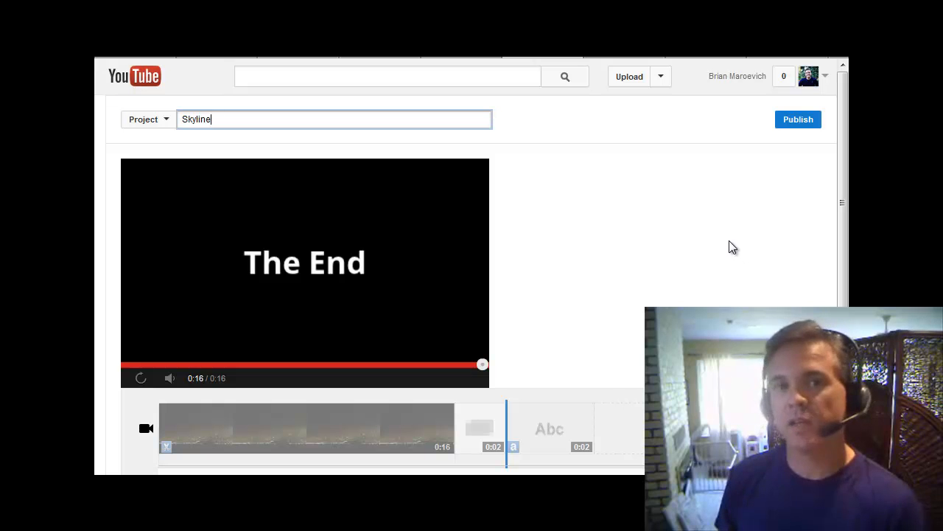
mouse_move(692, 245)
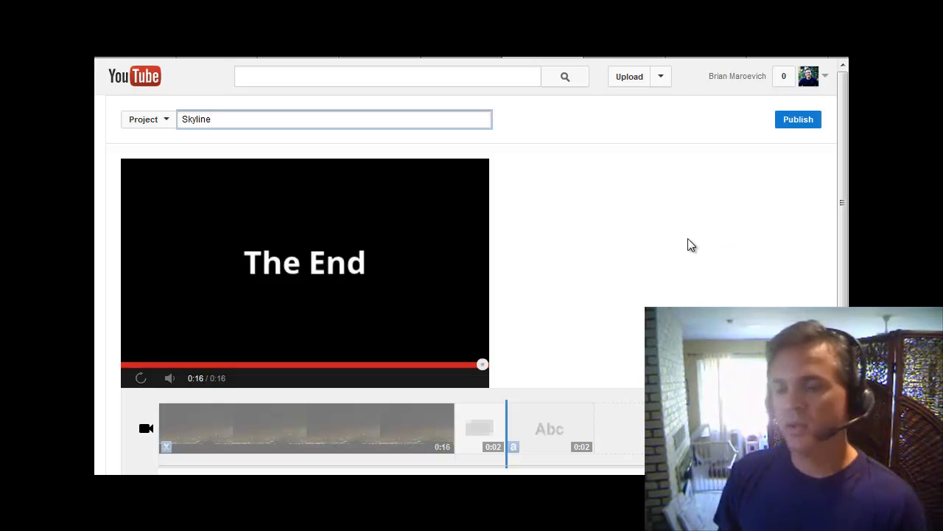